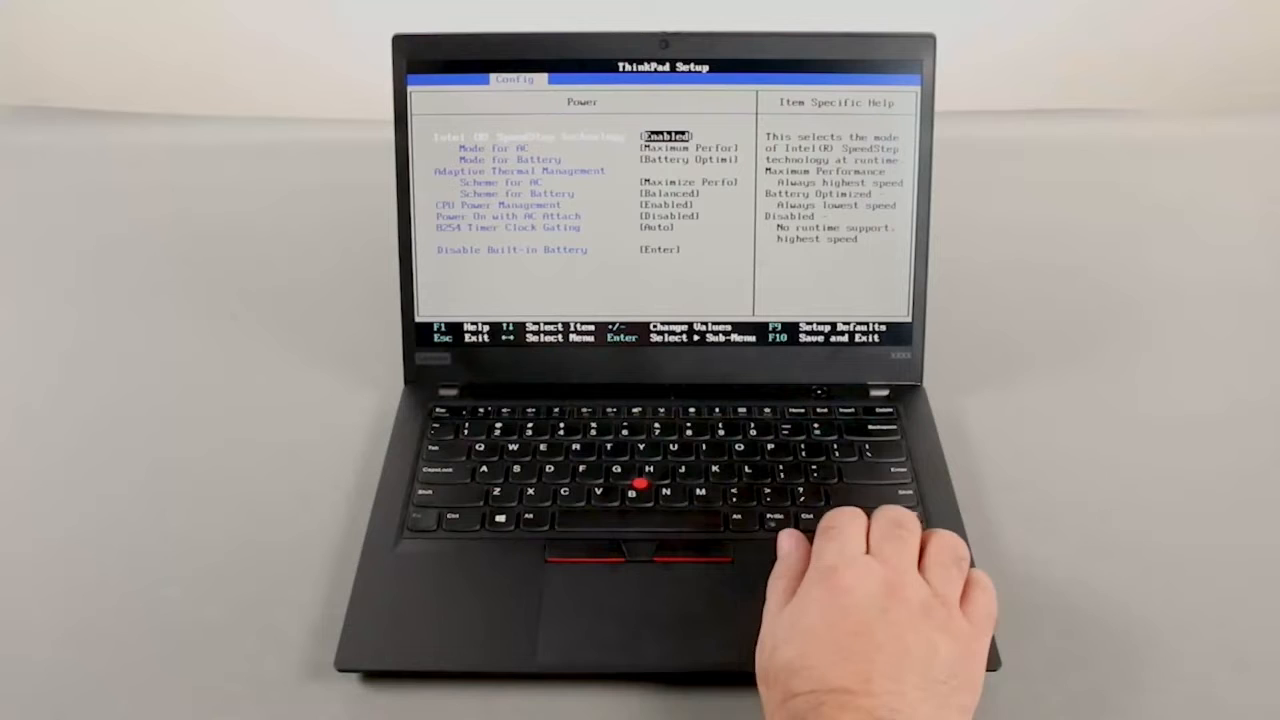
- Select Disable Built-in Battery in Config > Power to bring up the power-down confirmation
{"action": "key", "text": "down"}
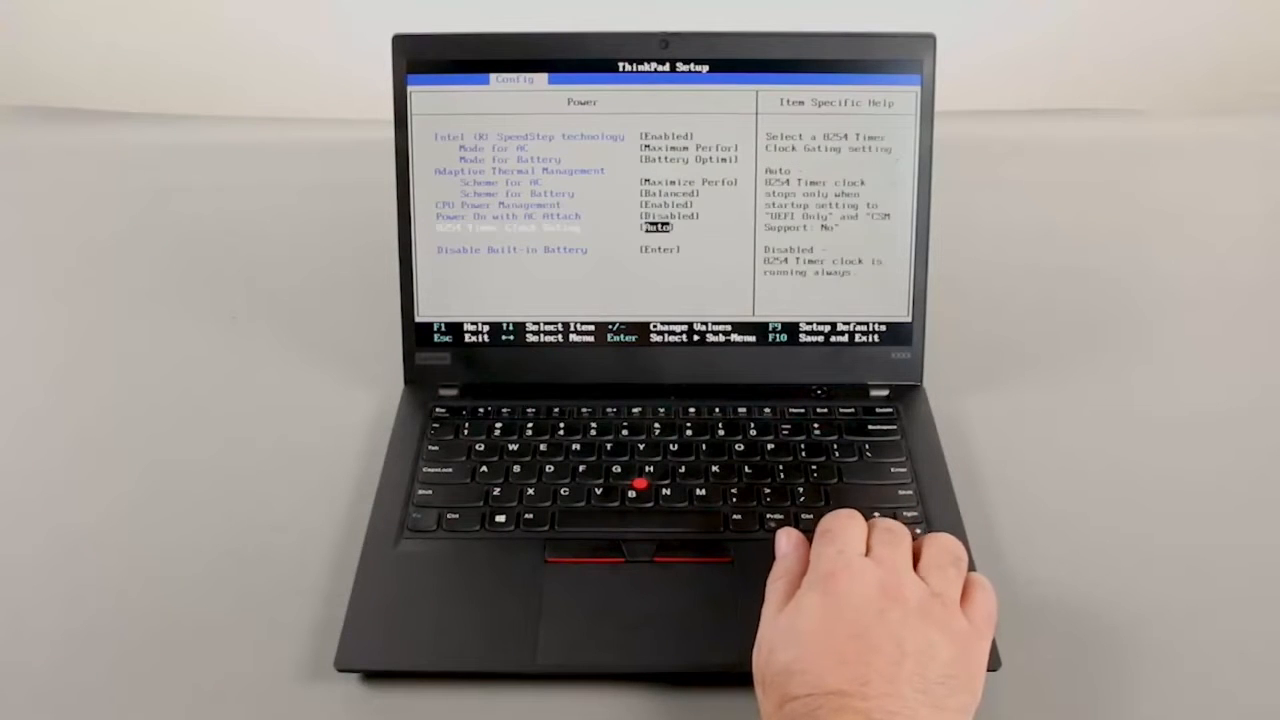
{"action": "key", "text": "enter"}
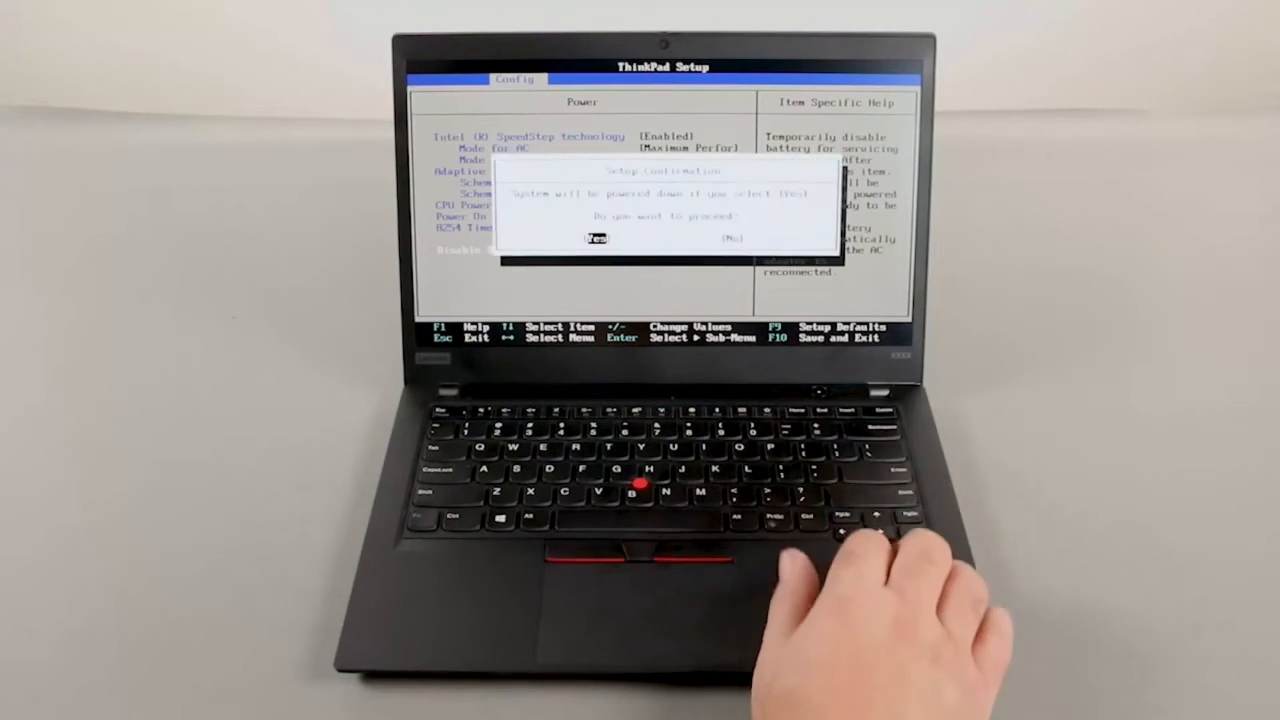